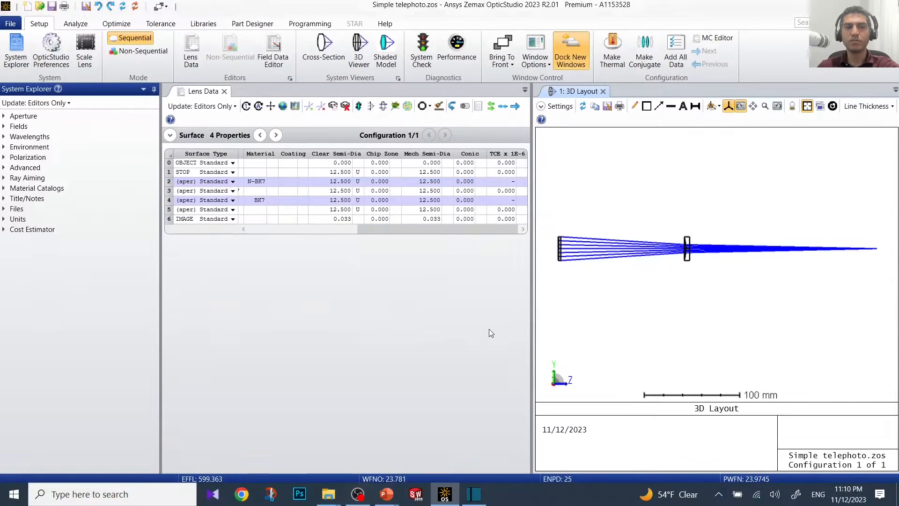
mouse_move(303, 235)
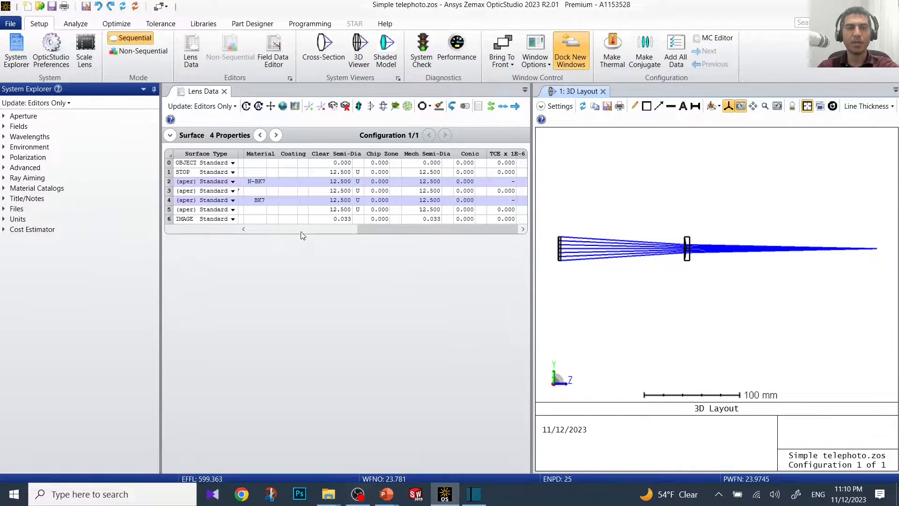
mouse_move(324, 188)
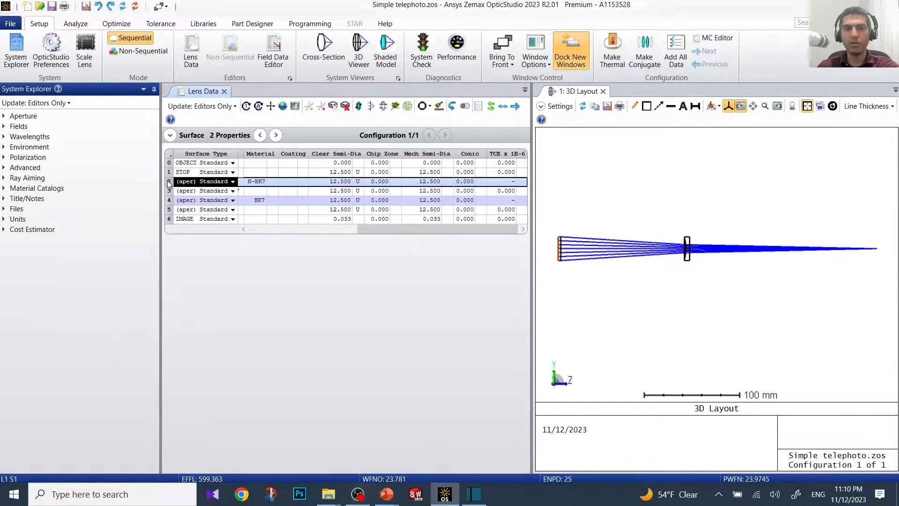
Select surfaces 2, 3, 4 and 5, covering both lens elements, in the Lens Data Editor.
click(358, 209)
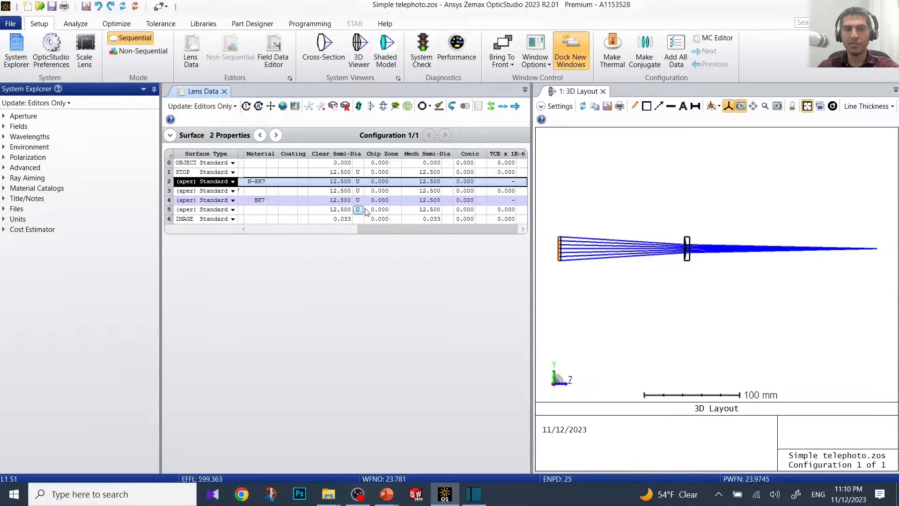
mouse_move(556, 247)
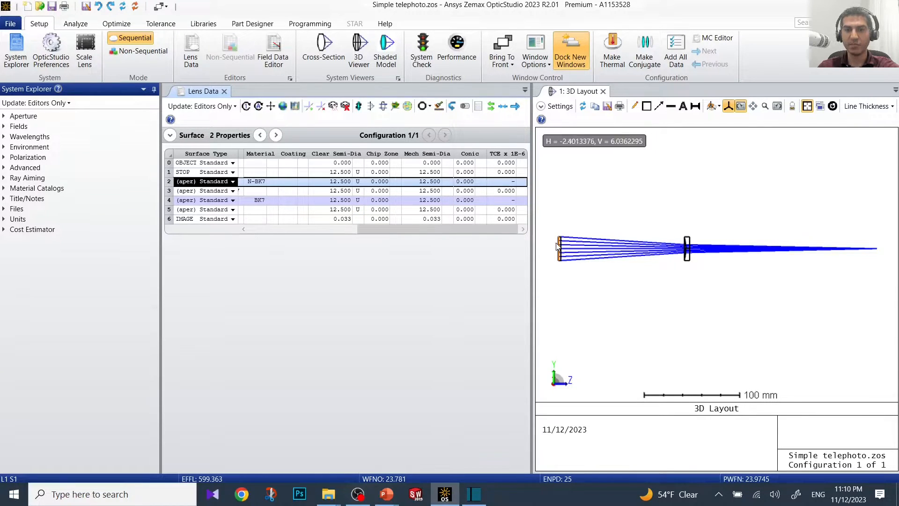
mouse_move(722, 253)
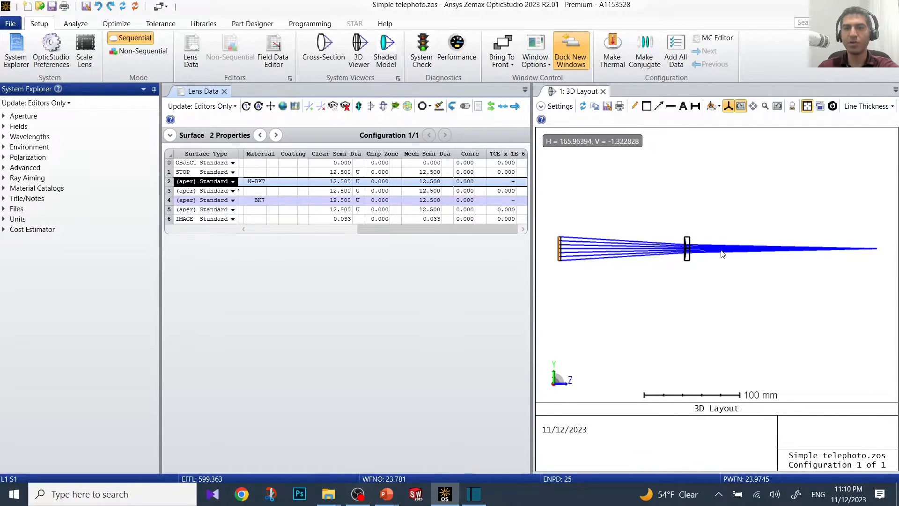
mouse_move(579, 251)
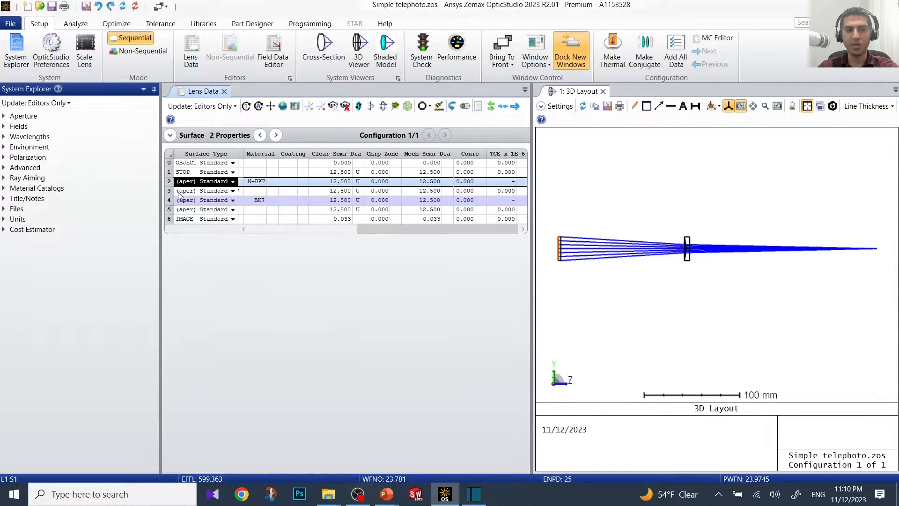
click(201, 191)
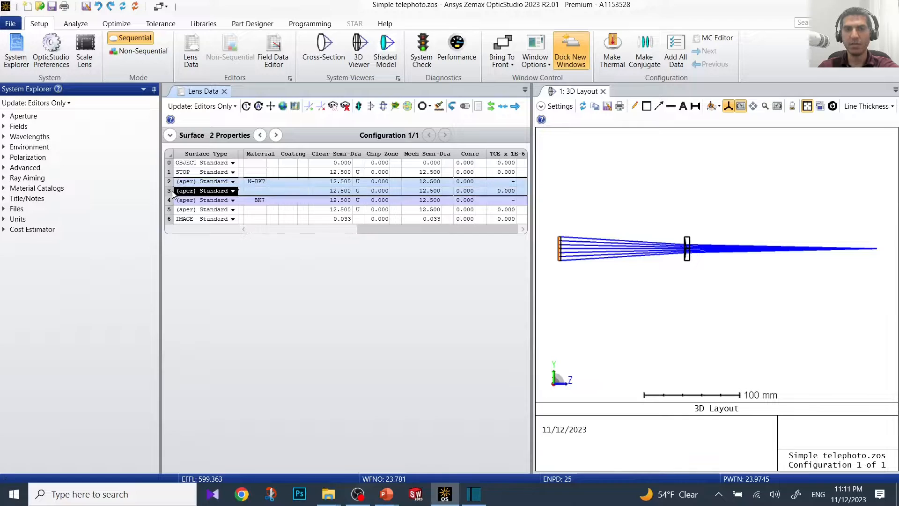
click(201, 199)
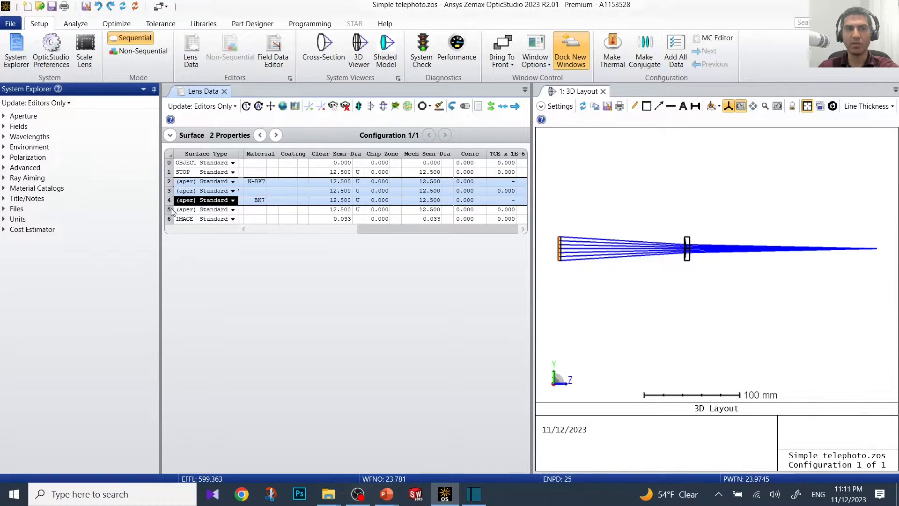
click(184, 209)
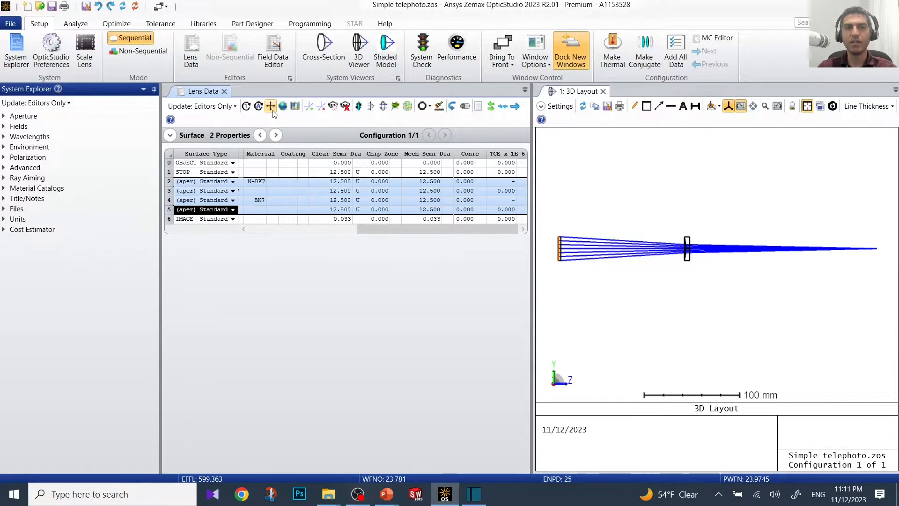
mouse_move(271, 106)
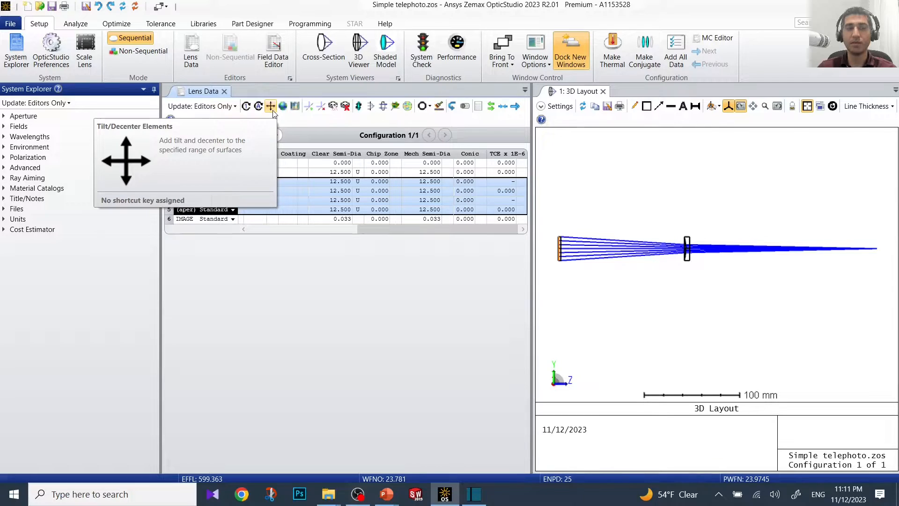
Open the Tilt/Decenter Elements setup spanning surfaces 2 (L1 S1) to 5 (L2 S2).
click(270, 106)
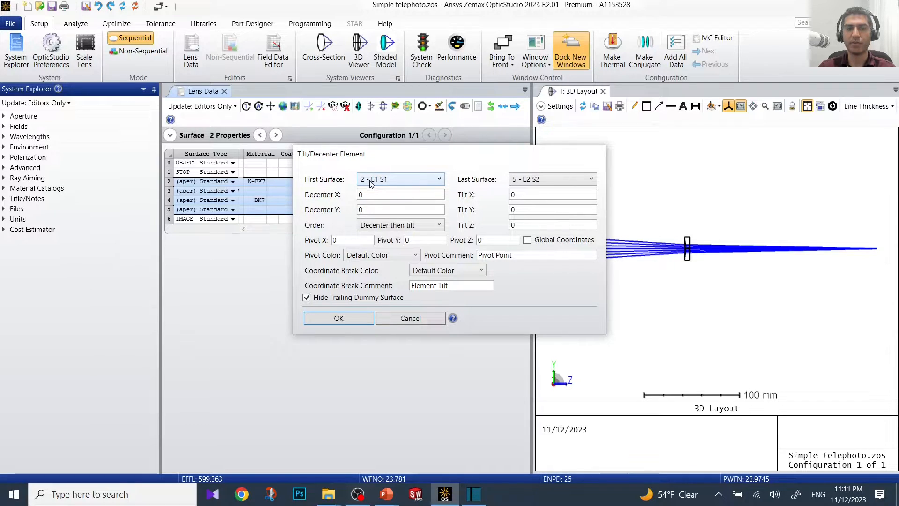
mouse_move(522, 183)
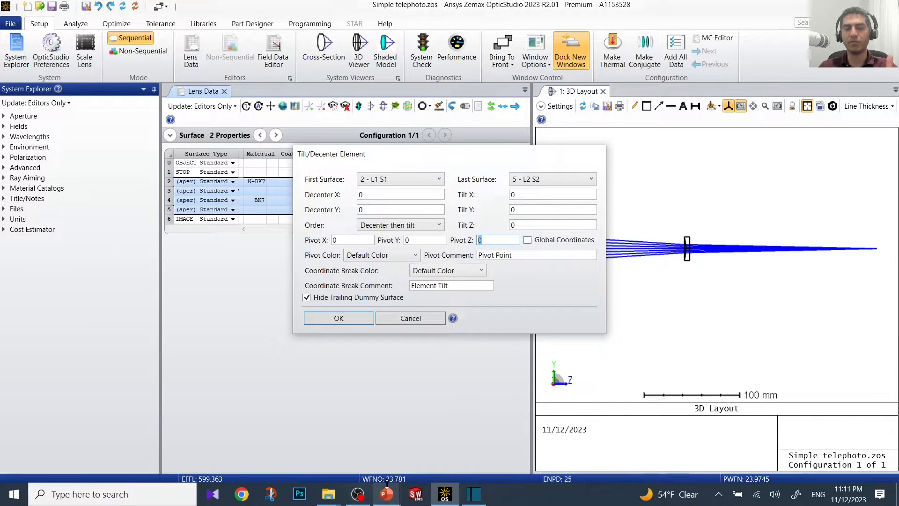
mouse_move(386, 494)
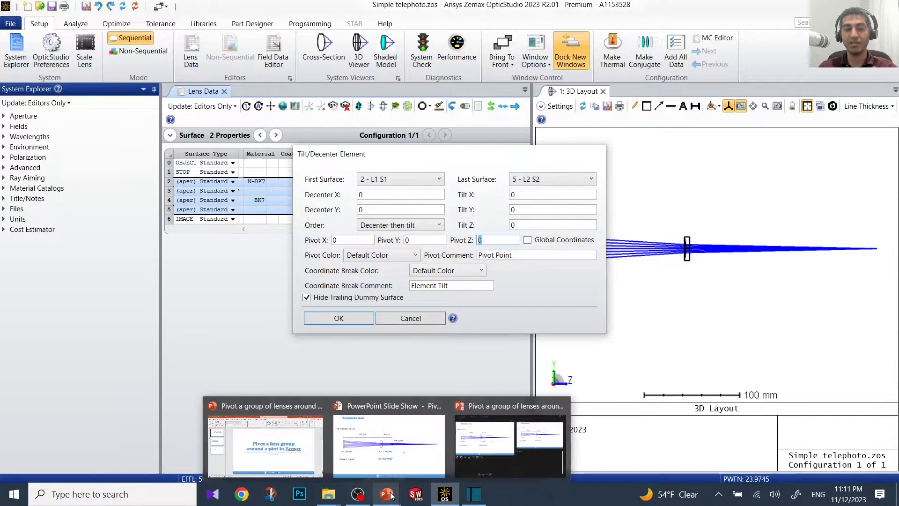
click(389, 445)
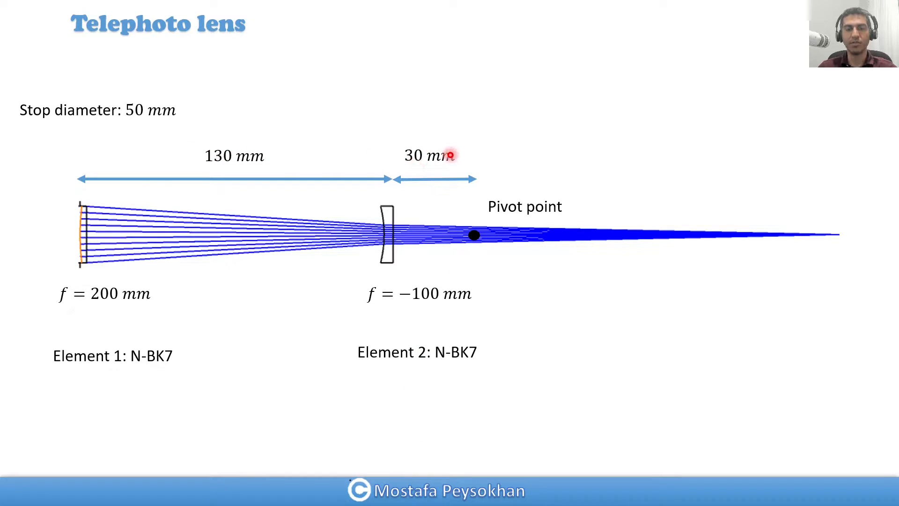
key(alt+tab)
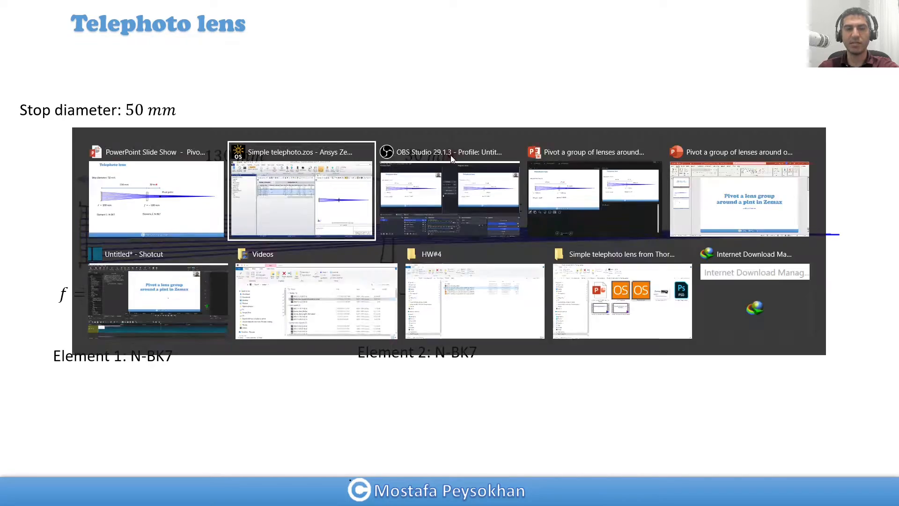
click(302, 192)
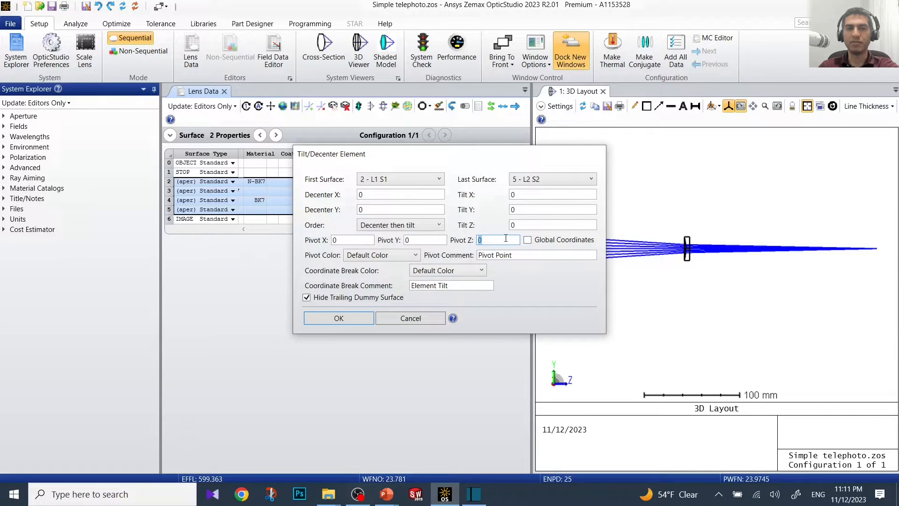
Set Pivot Z to 160 mm and apply the tilt/decenter element setup.
text(160)
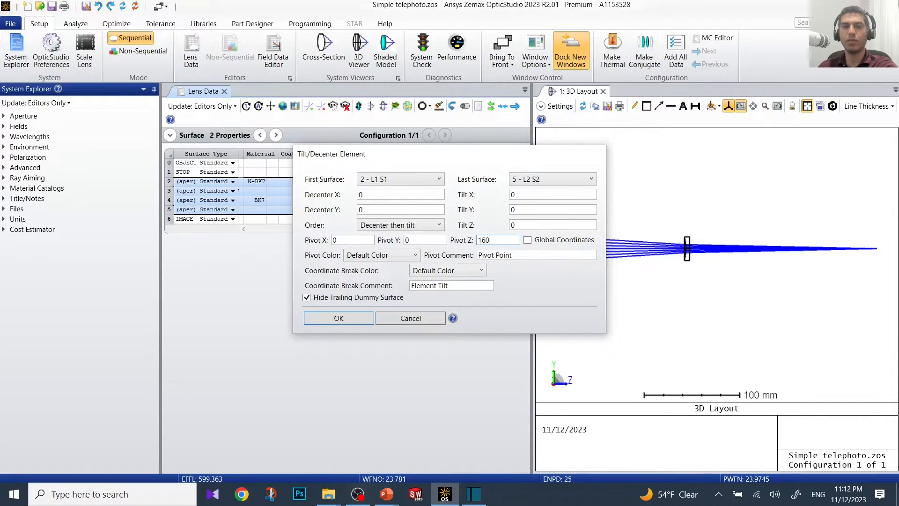
click(338, 318)
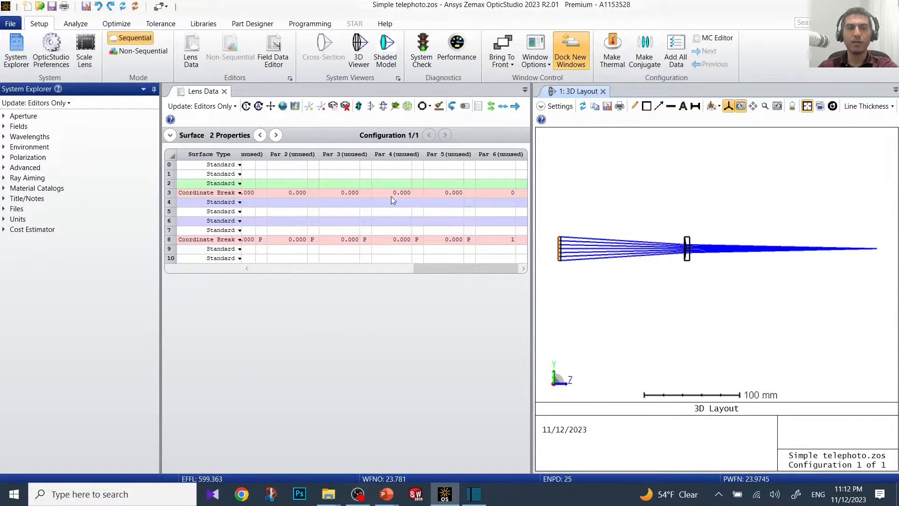
mouse_move(272, 265)
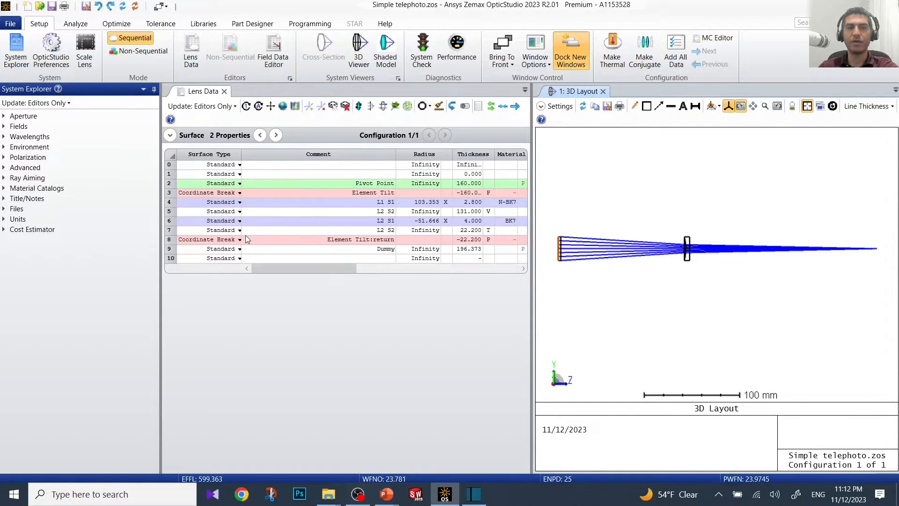
mouse_move(325, 197)
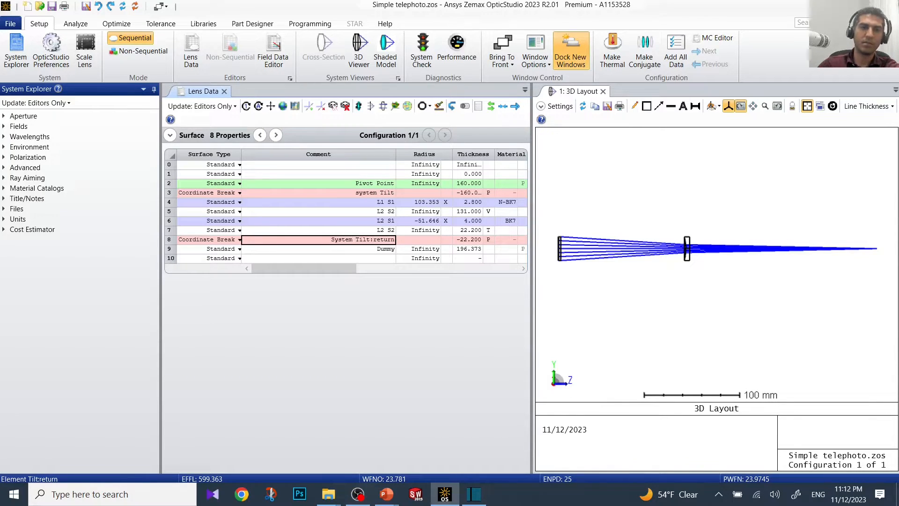
mouse_move(184, 192)
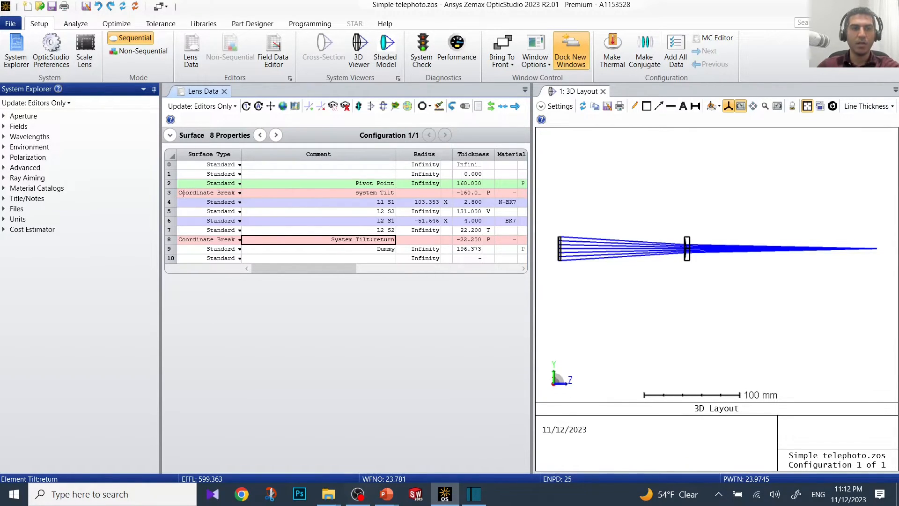
Give coordinate break surface 3 a Tilt About X of 1°.
click(207, 192)
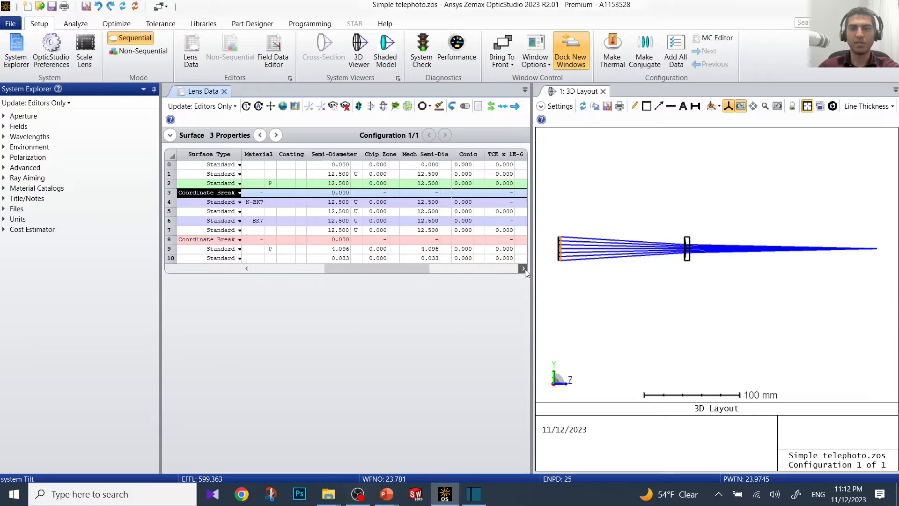
scroll(right, 3)
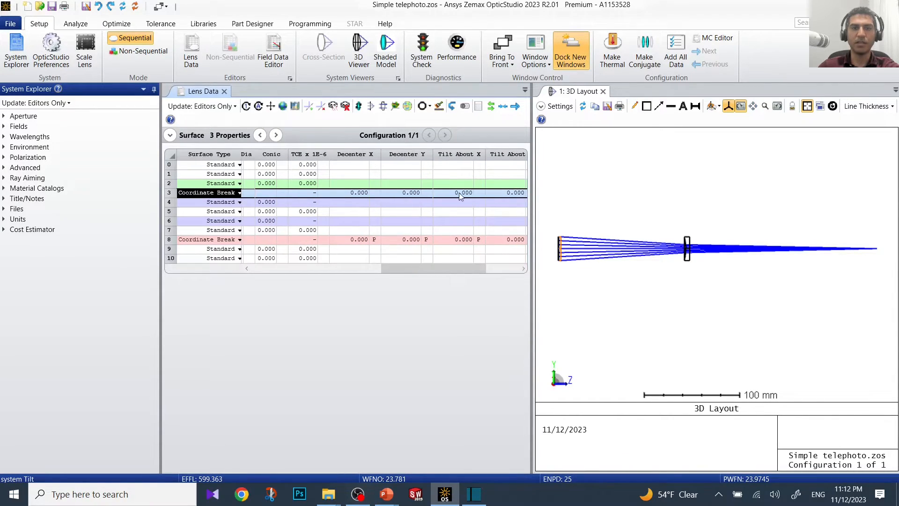
click(459, 192)
text(1.000)
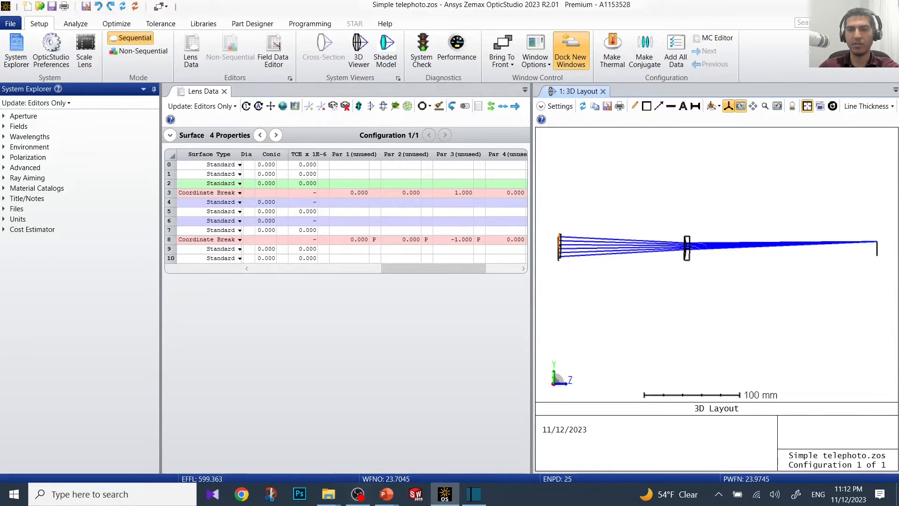
mouse_move(581, 215)
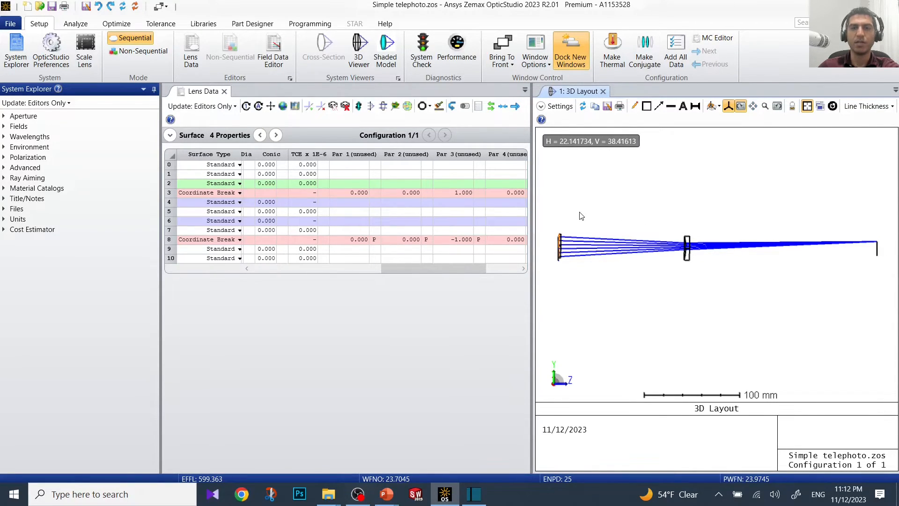
mouse_move(445, 198)
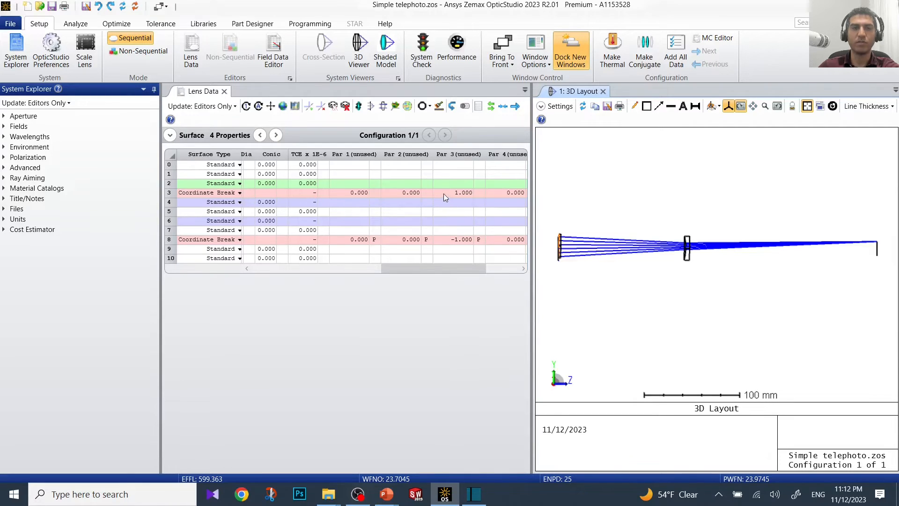
click(459, 192)
text(5.000)
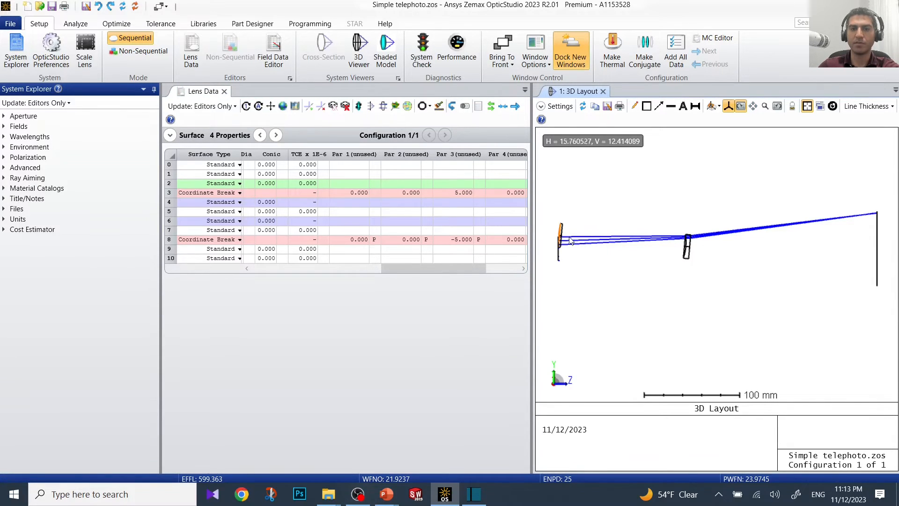
mouse_move(453, 192)
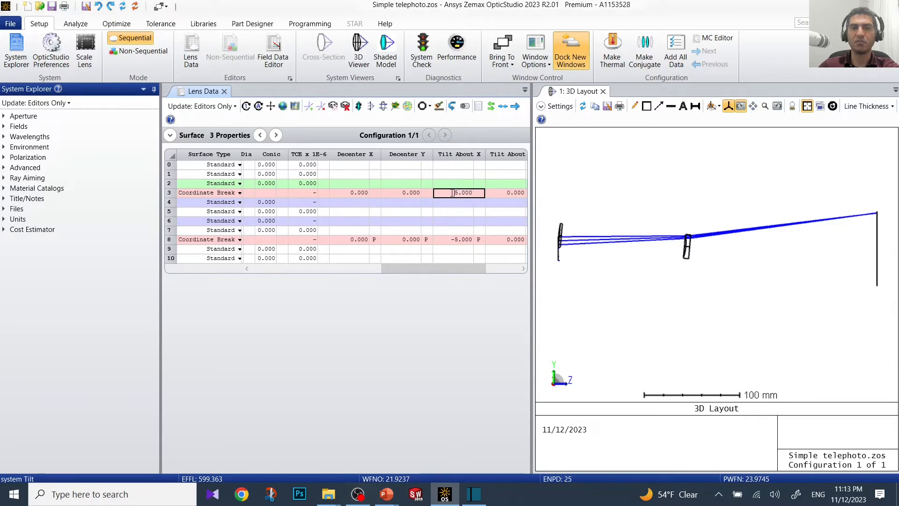
Change surface 3's Tilt About X to -5°.
text(-5)
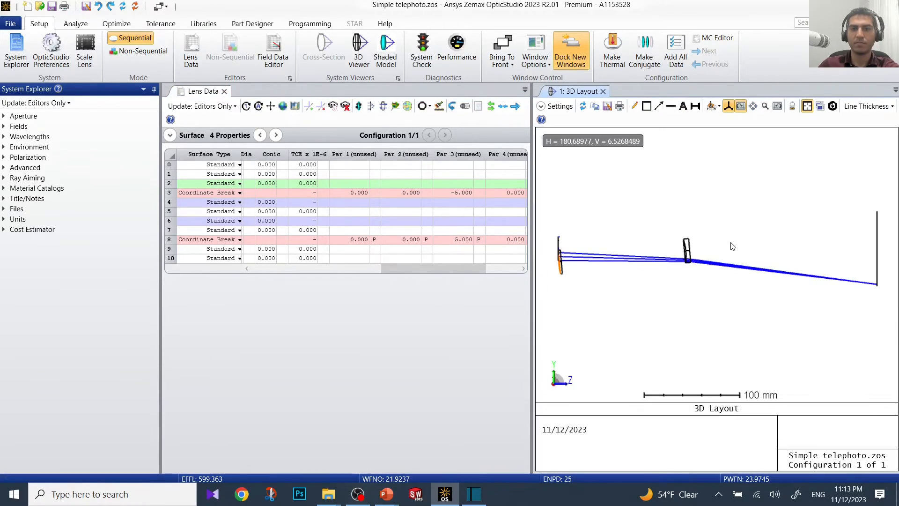
mouse_move(598, 265)
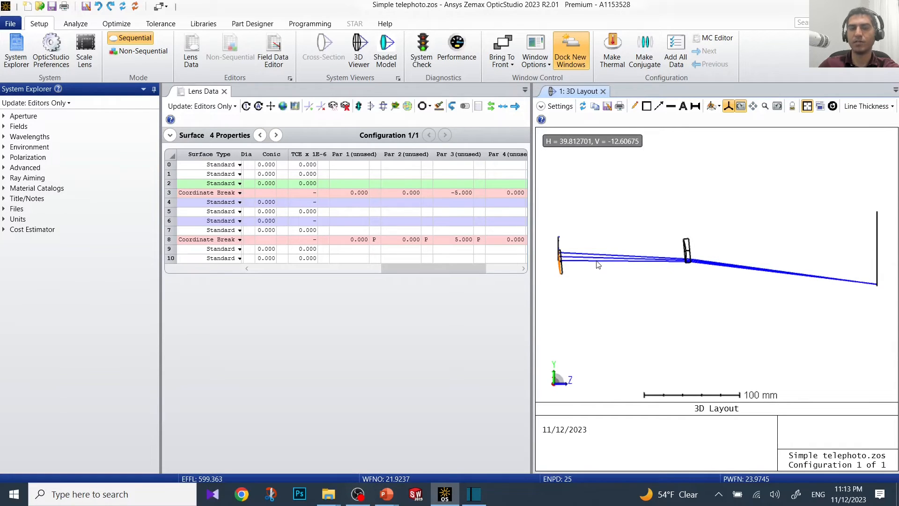
mouse_move(575, 257)
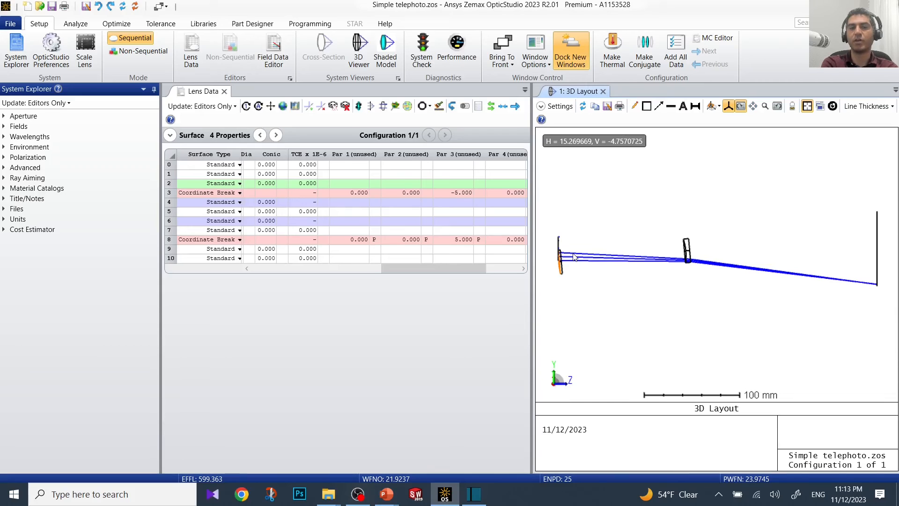
mouse_move(591, 224)
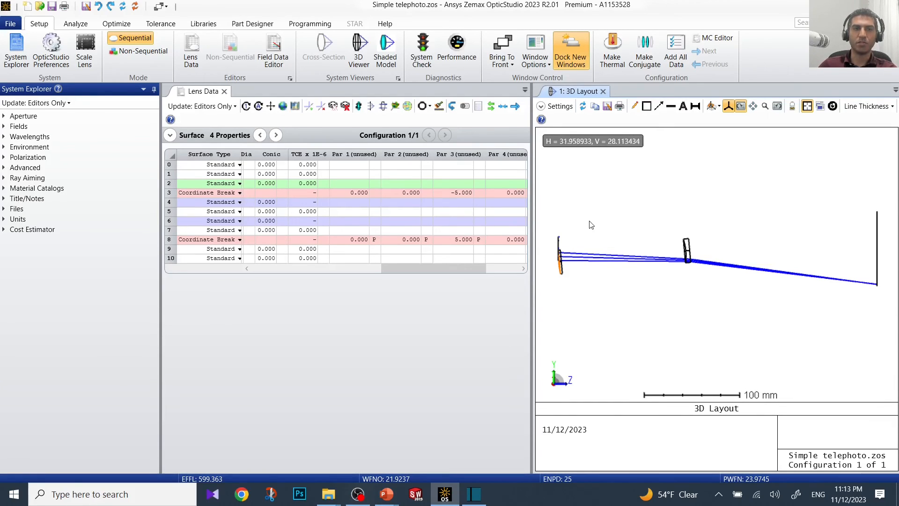